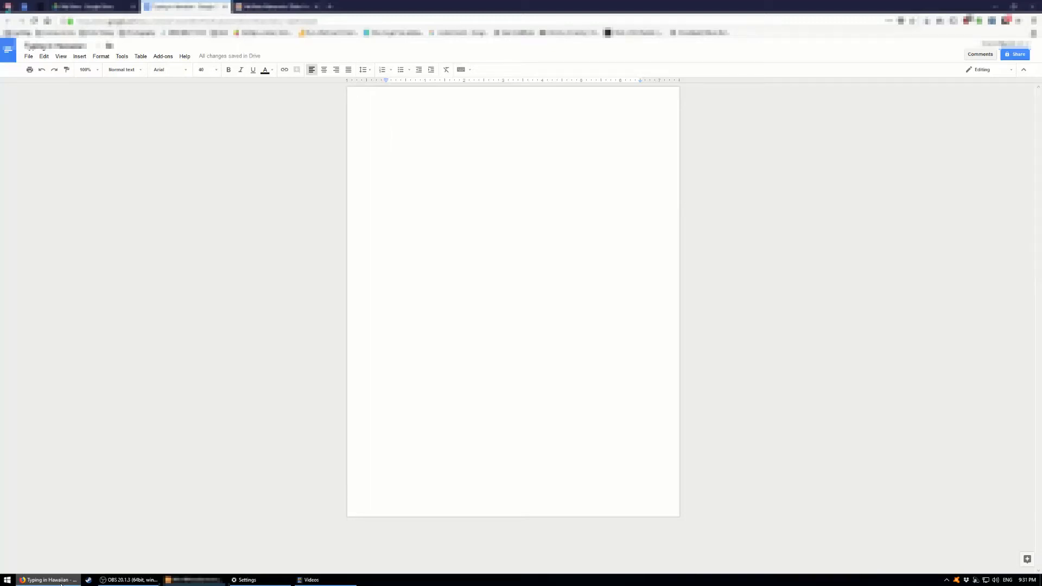
# Step: Search the Start menu for "language" to surface Region & language settings
pyautogui.click(7, 579)
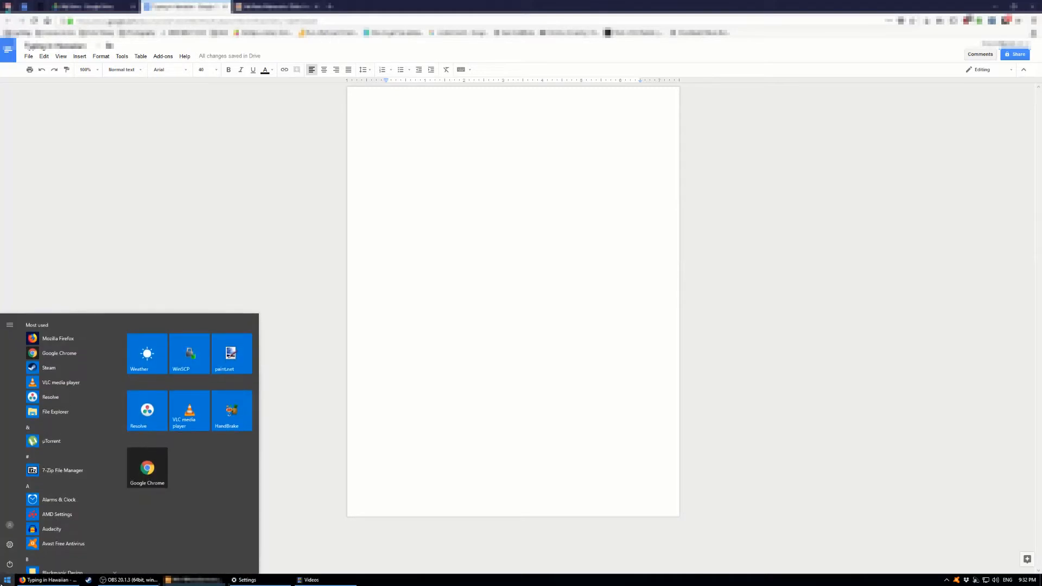
pyautogui.write('language')
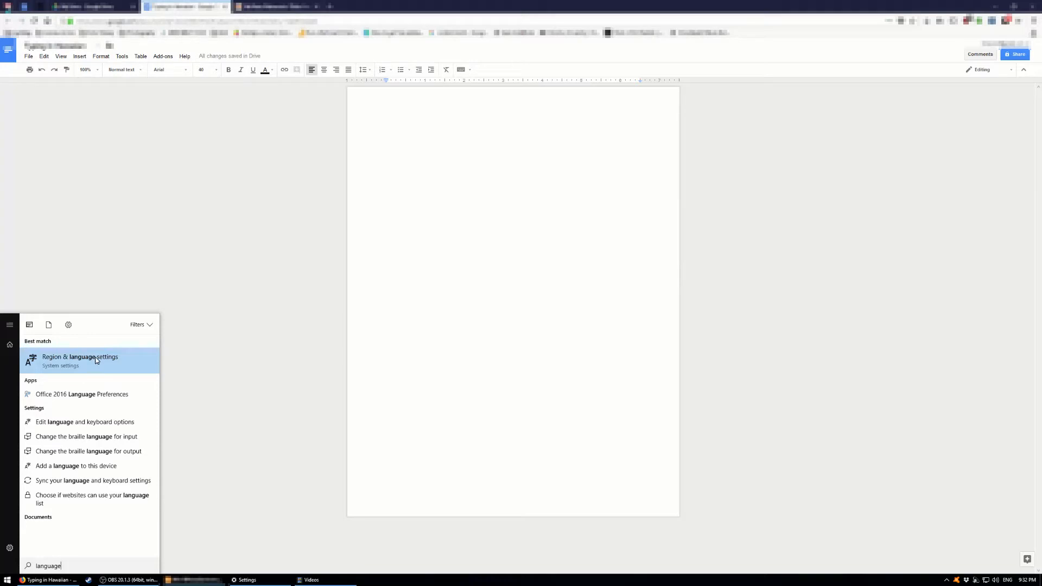
# Step: Go to Region & language, start adding a language, and scroll the list to Hawaiian
pyautogui.click(79, 357)
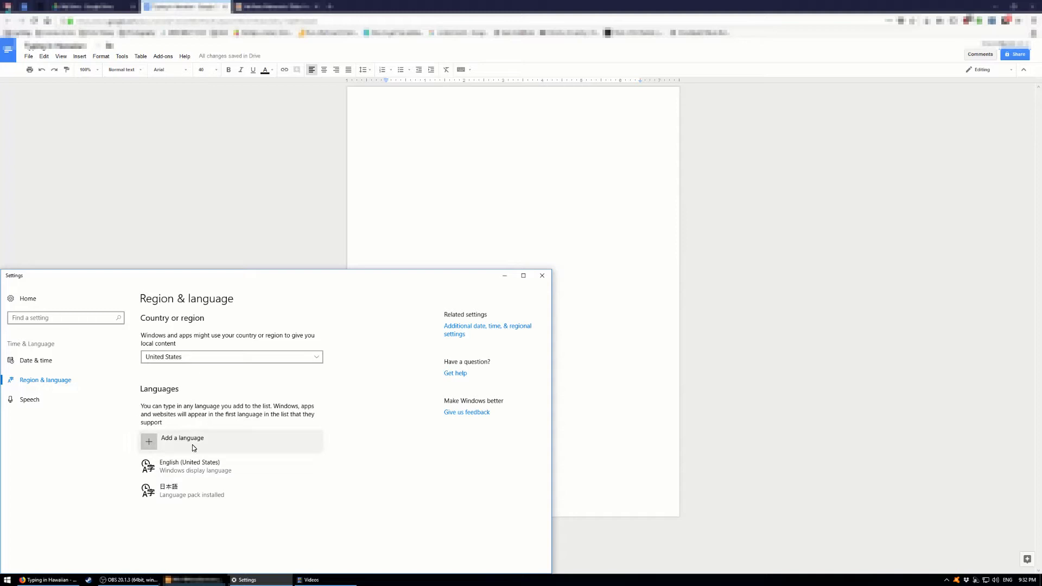
pyautogui.click(181, 437)
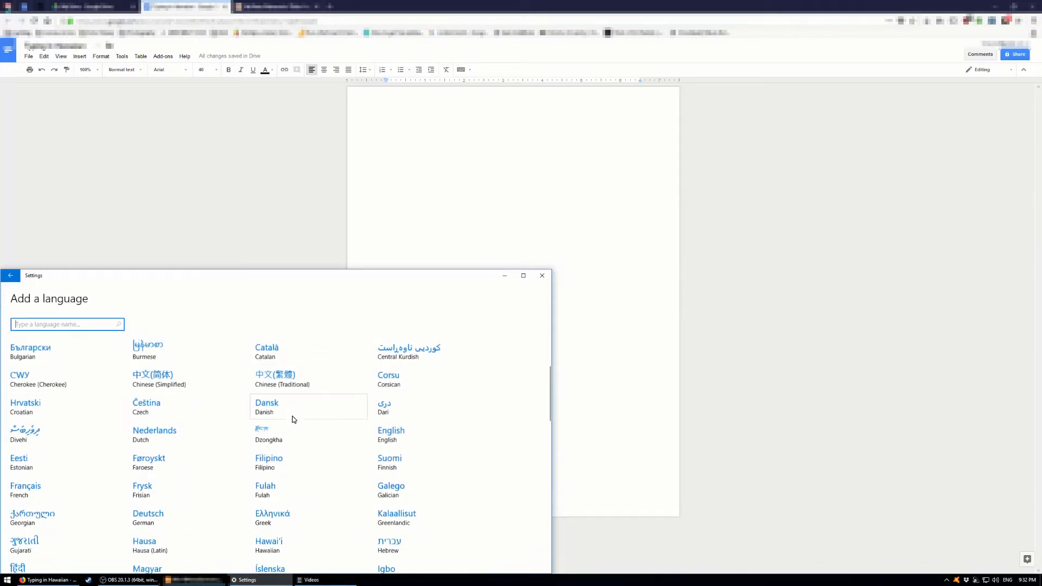
pyautogui.scroll(-3)
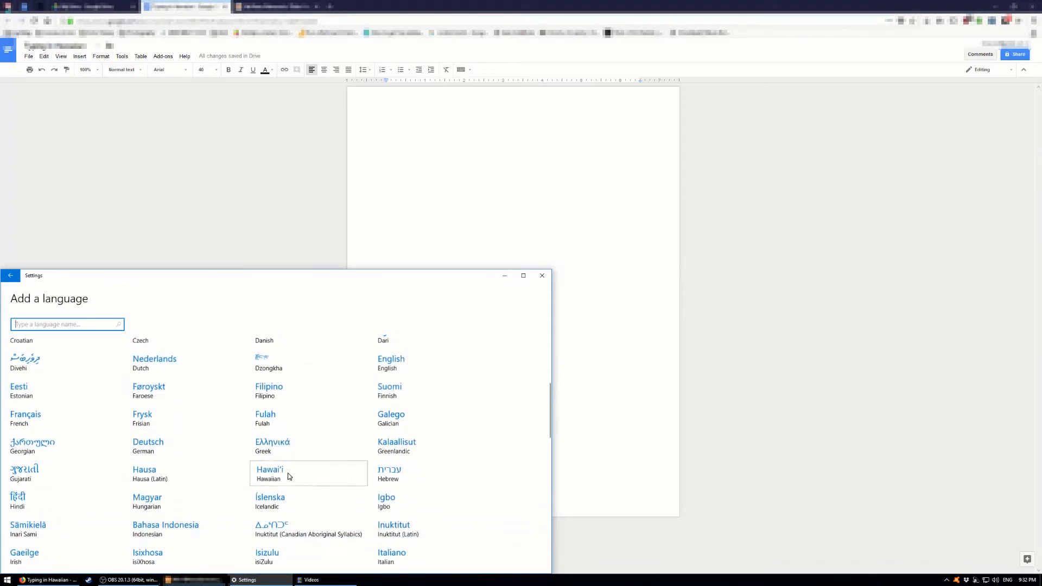
# Step: Add Hawaiian (Hawaiʻi) to the installed Windows languages
pyautogui.click(269, 473)
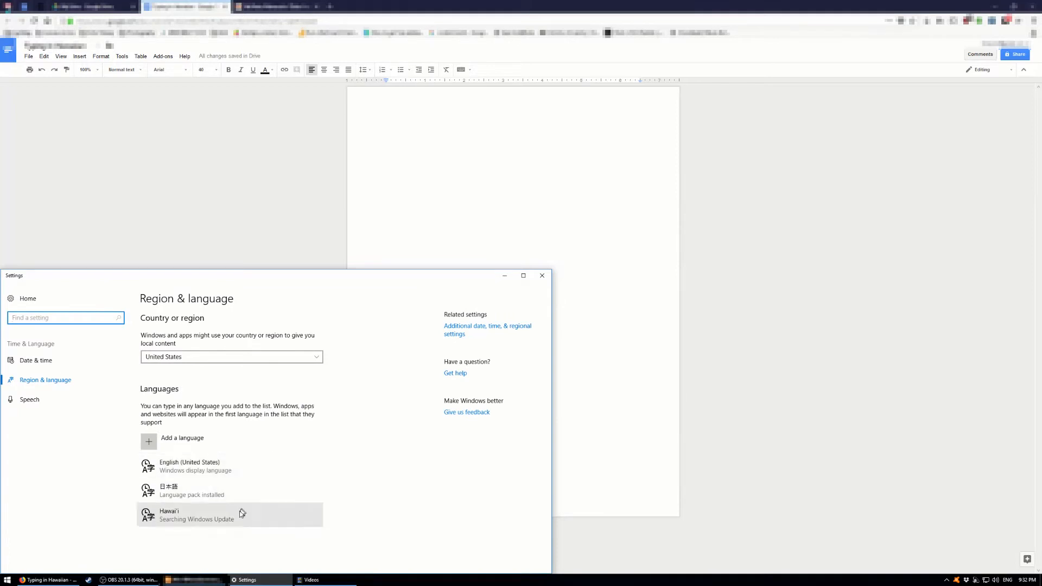
pyautogui.moveTo(210, 536)
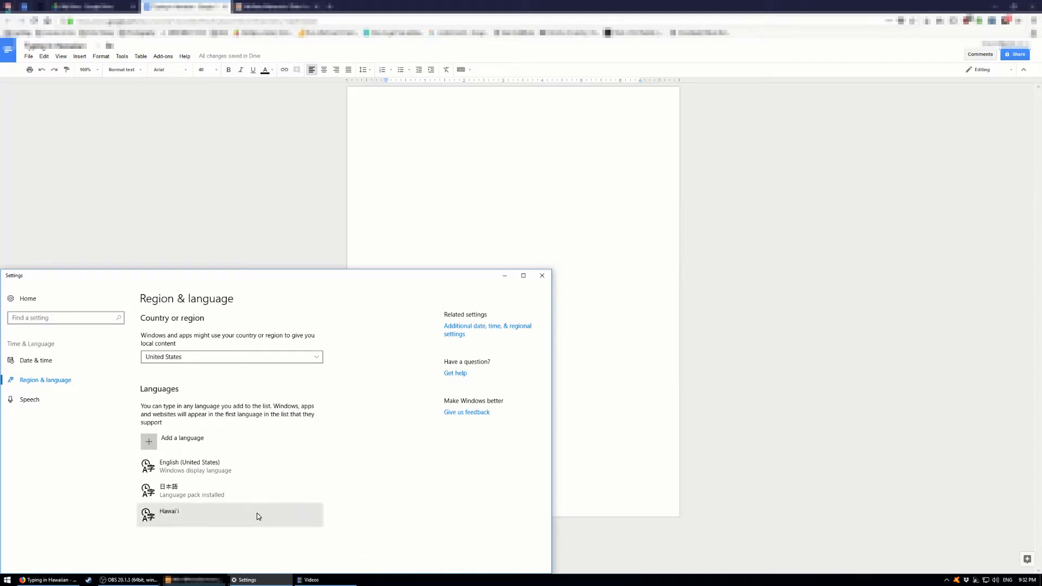
pyautogui.moveTo(989, 556)
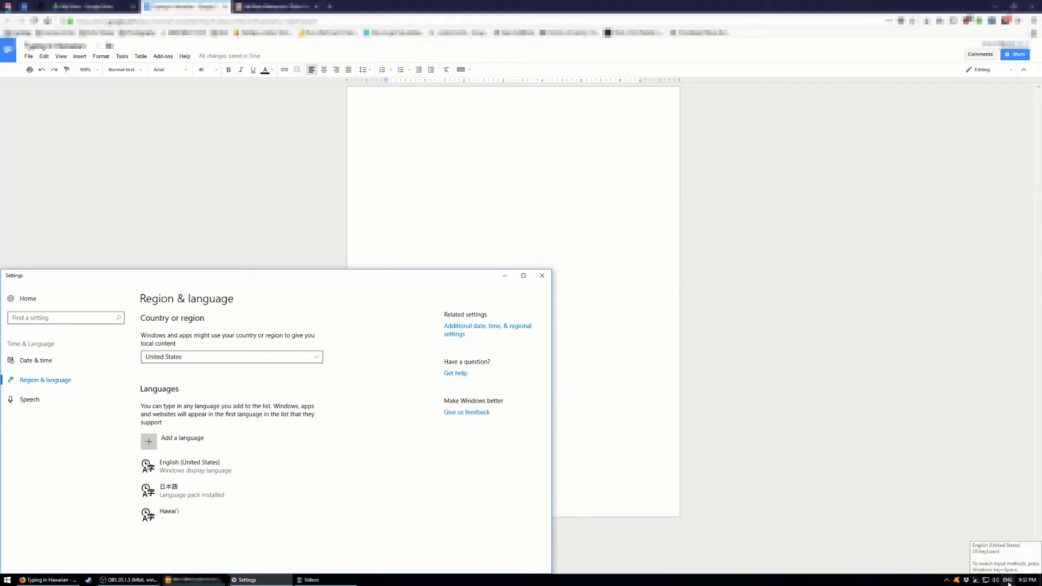
# Step: Switch the taskbar input from ENG to the Hawaiian keyboard
pyautogui.click(1007, 580)
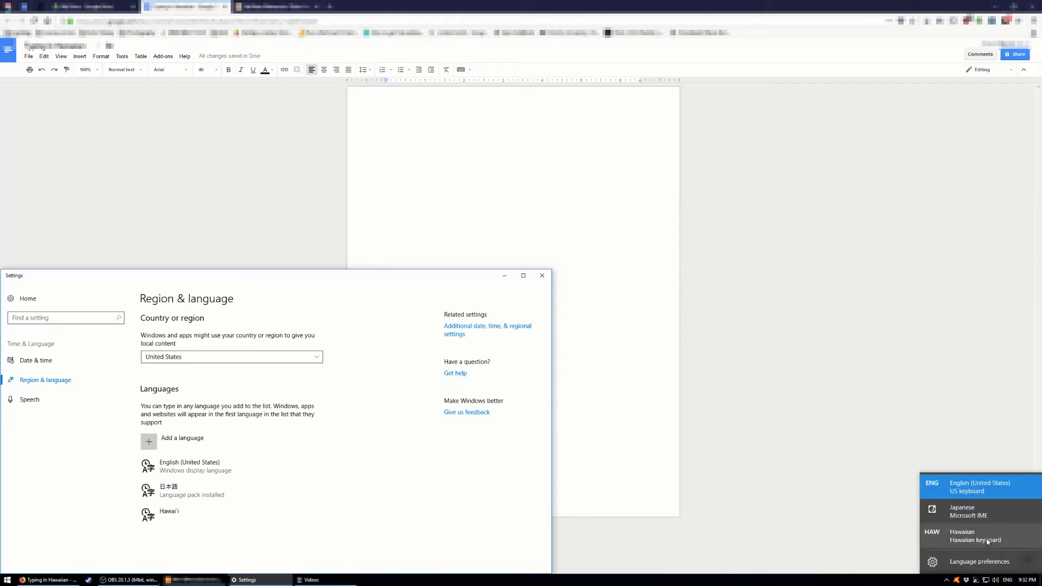
pyautogui.moveTo(987, 535)
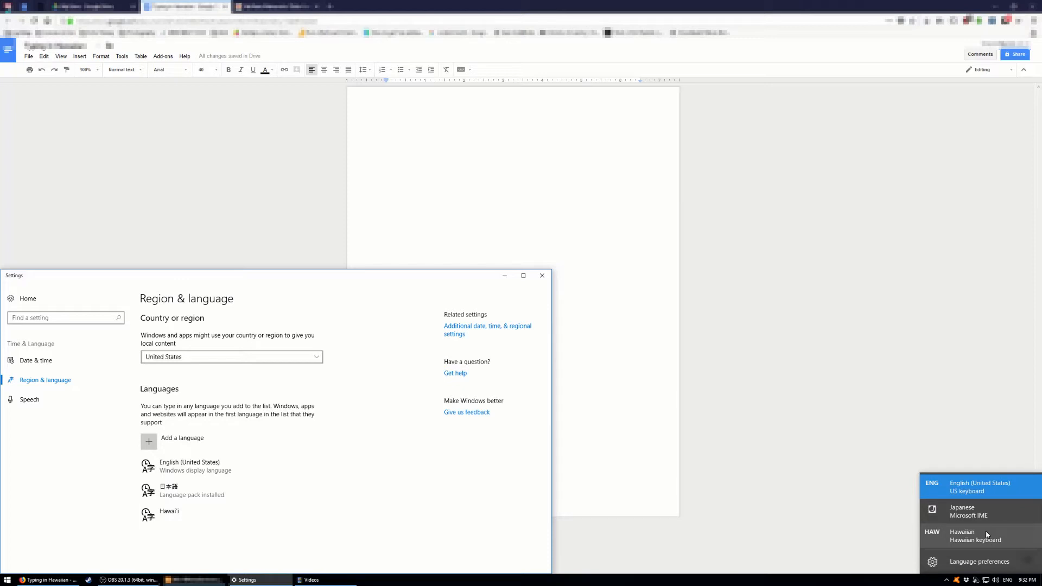
pyautogui.click(962, 535)
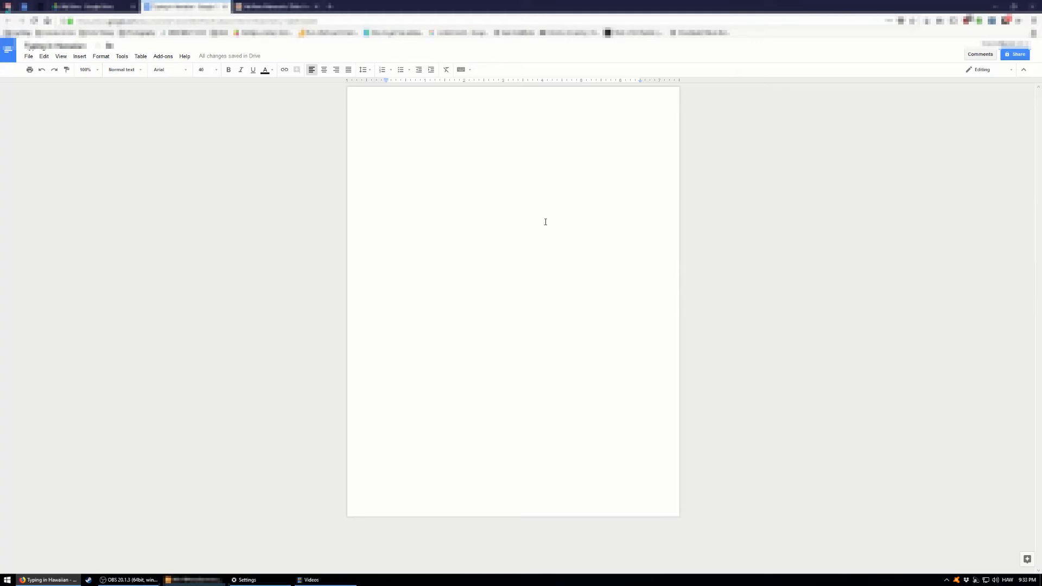
# Step: Write "ʻōlelo Hawaiʻi" with the Hawaiian keyboard and start a new line
pyautogui.write("'")
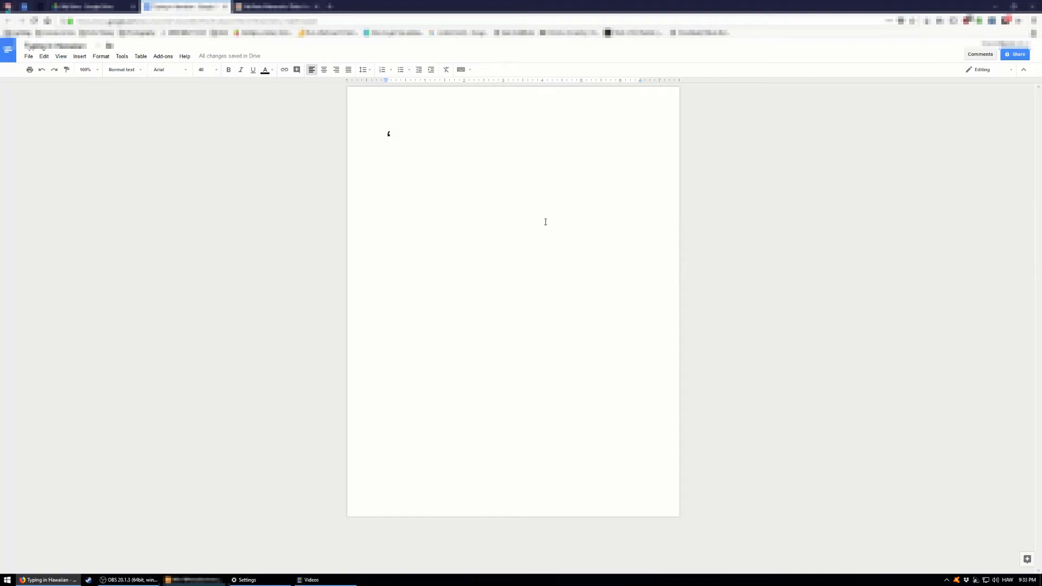
pyautogui.write('ōlelo')
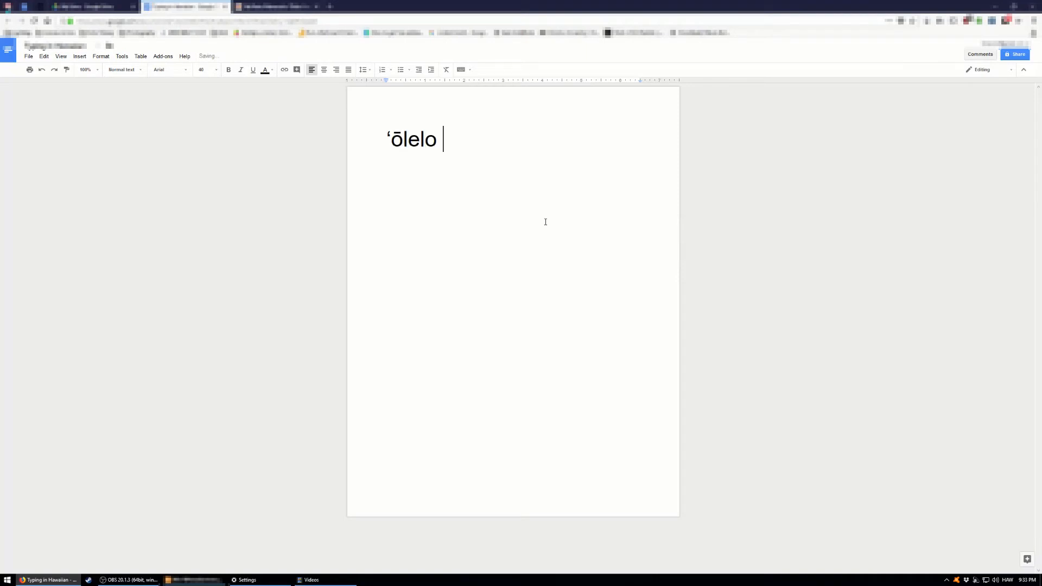
pyautogui.write('Ha')
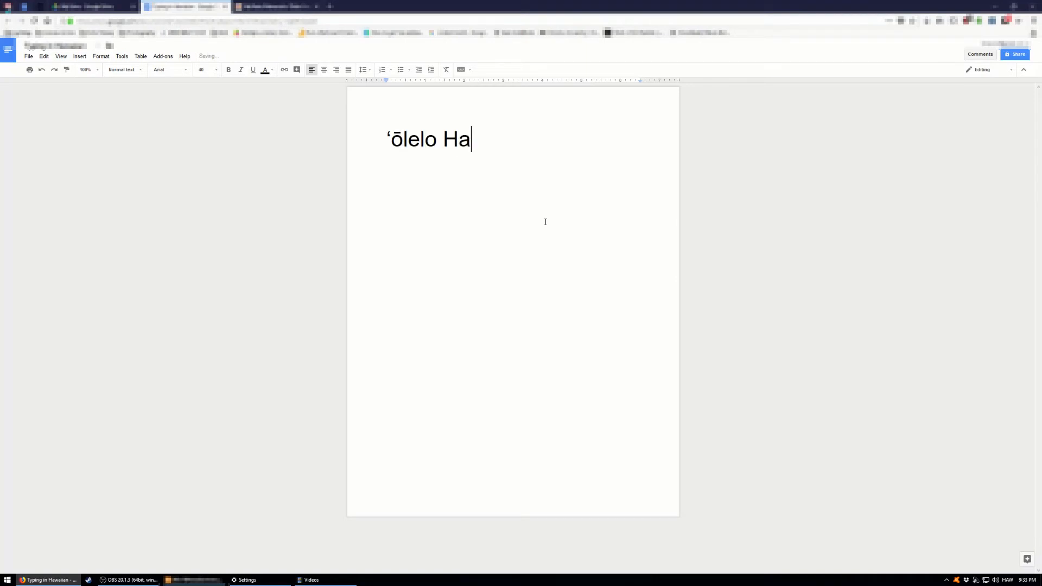
pyautogui.write('waiʻi')
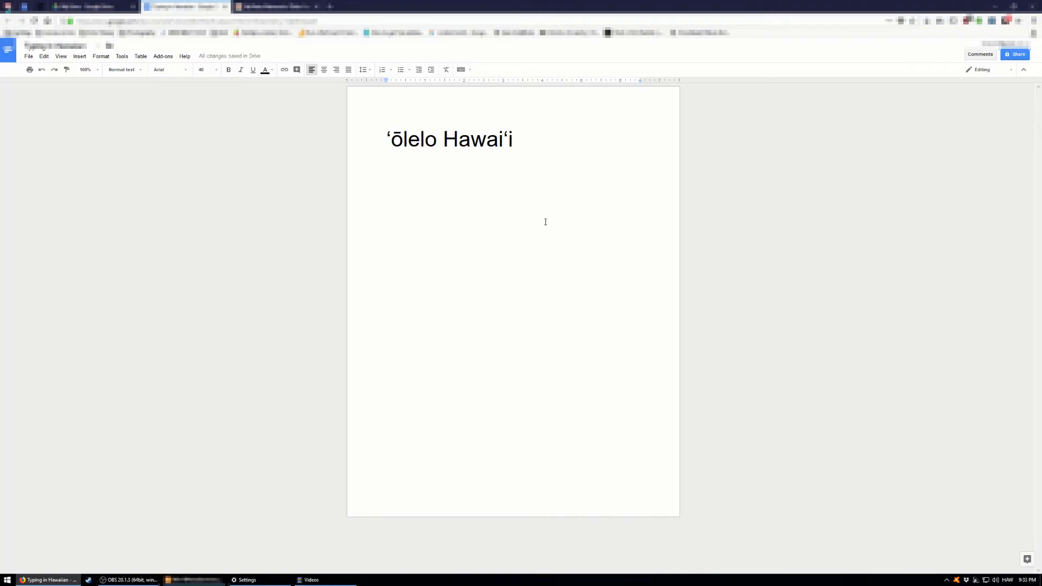
pyautogui.press('enter')
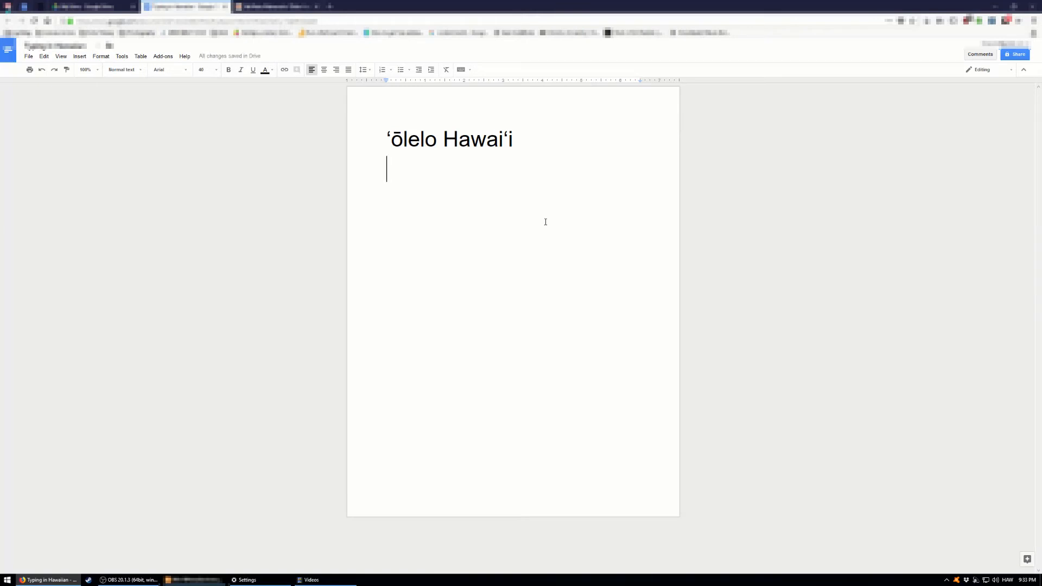
# Step: Write the capital macron vowels ĀĒĪŌŪ on the second line
pyautogui.write('Ā')
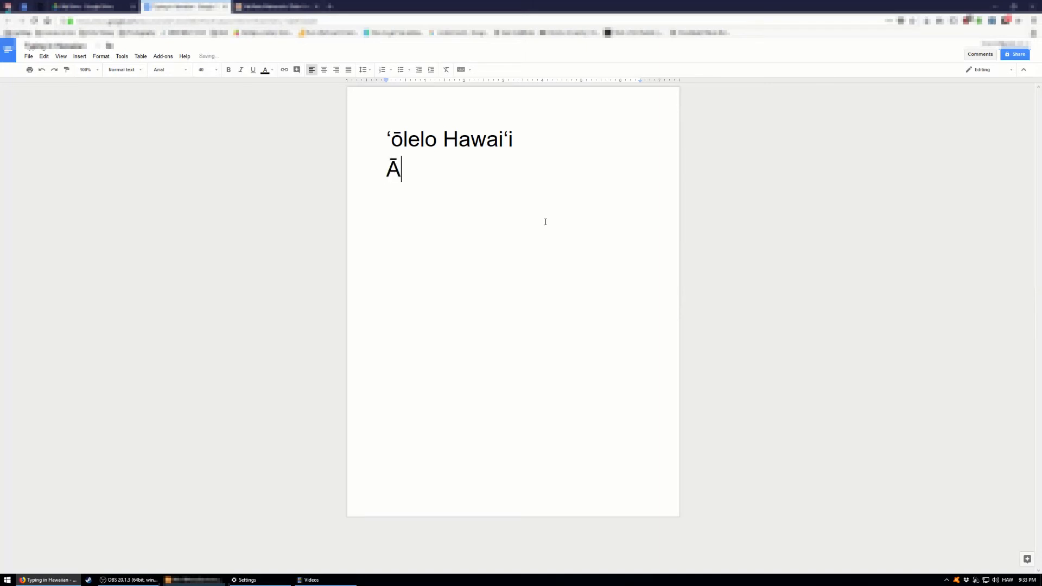
pyautogui.write('ĒĪŌ')
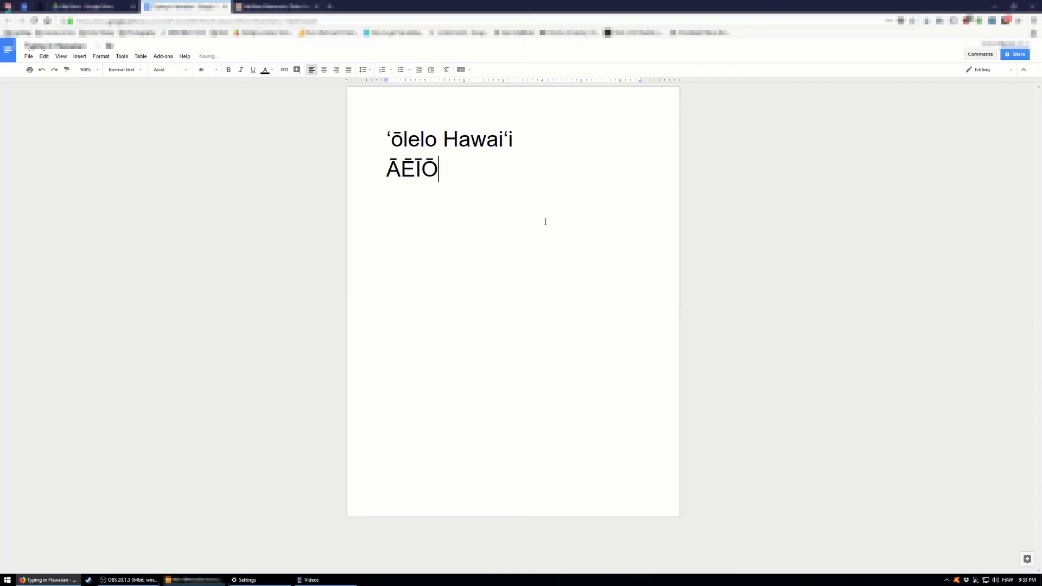
pyautogui.write('Ū')
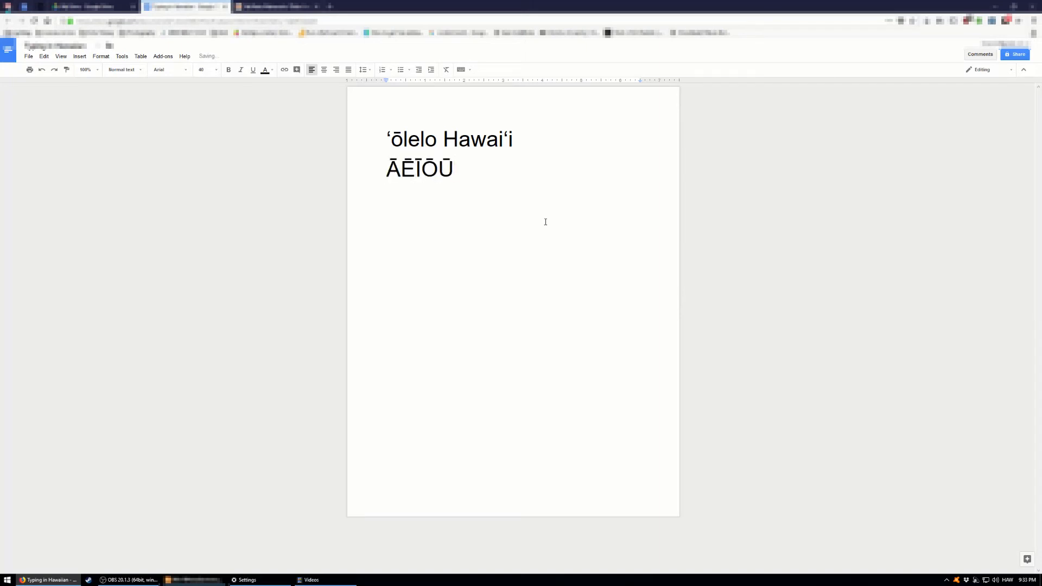